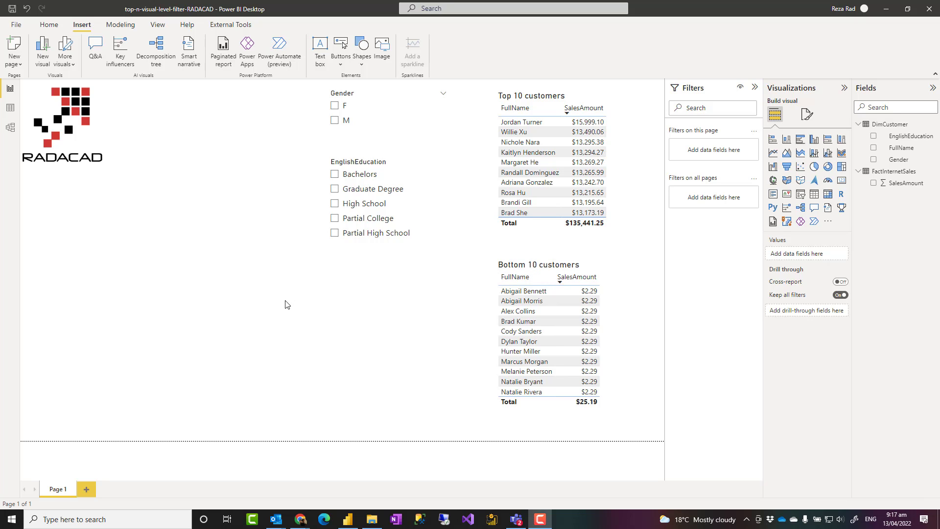
mouse_move(248, 280)
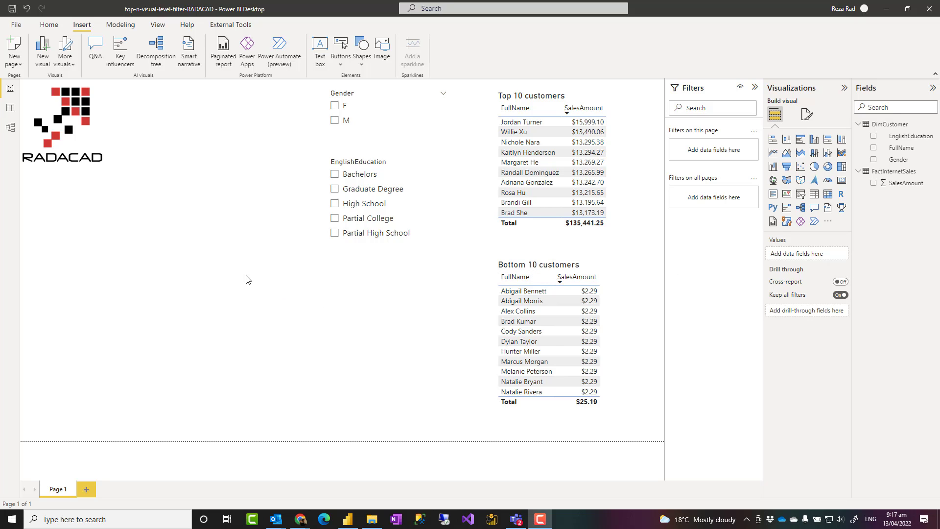
mouse_move(424, 291)
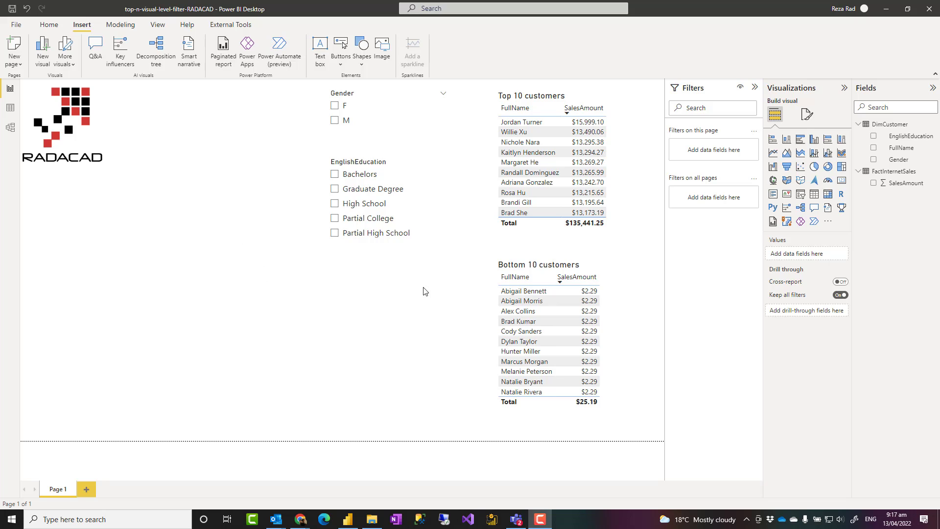
mouse_move(629, 206)
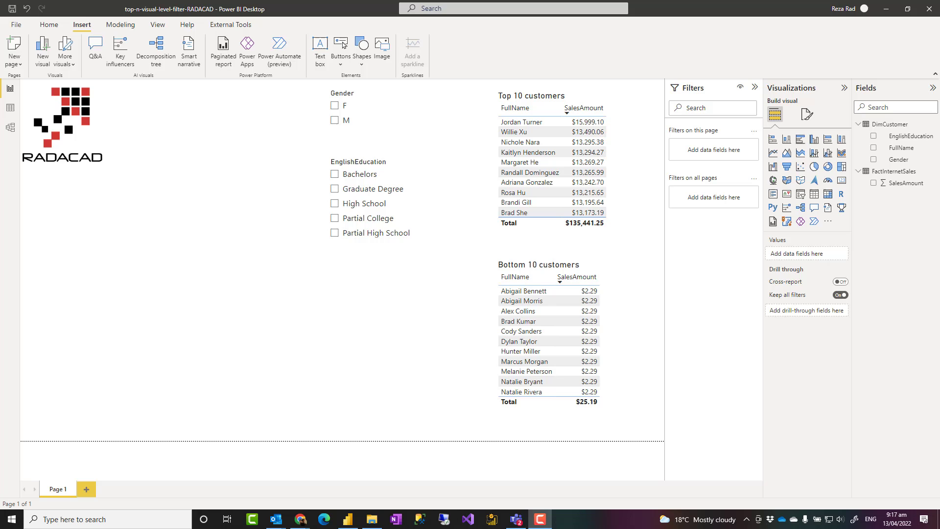
mouse_move(454, 265)
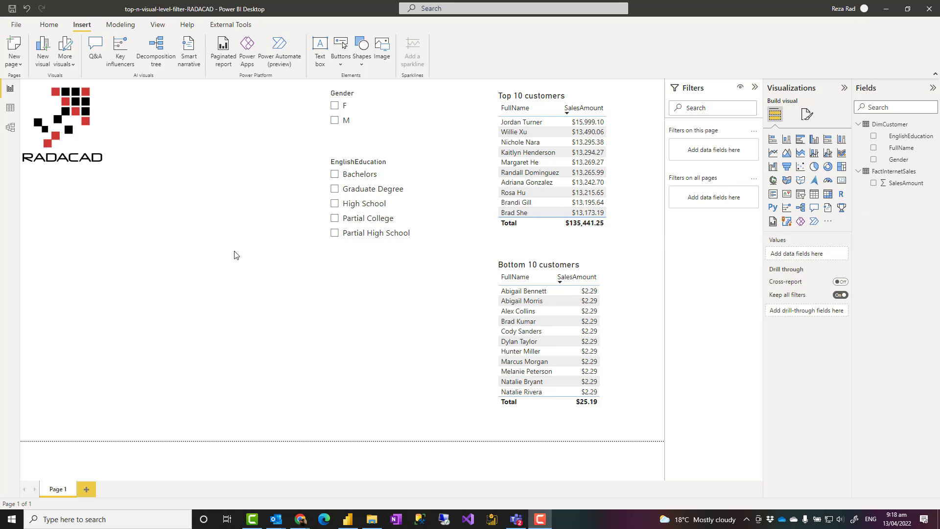
mouse_move(227, 248)
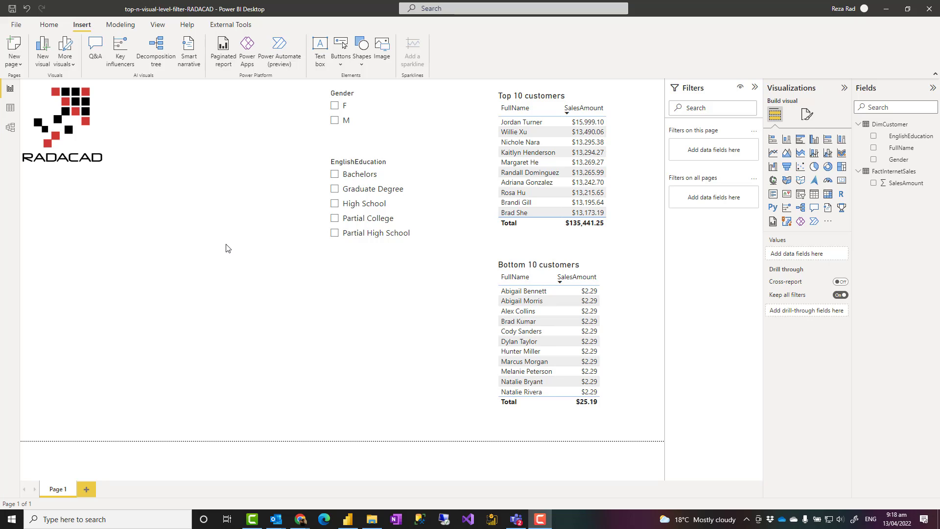
mouse_move(181, 229)
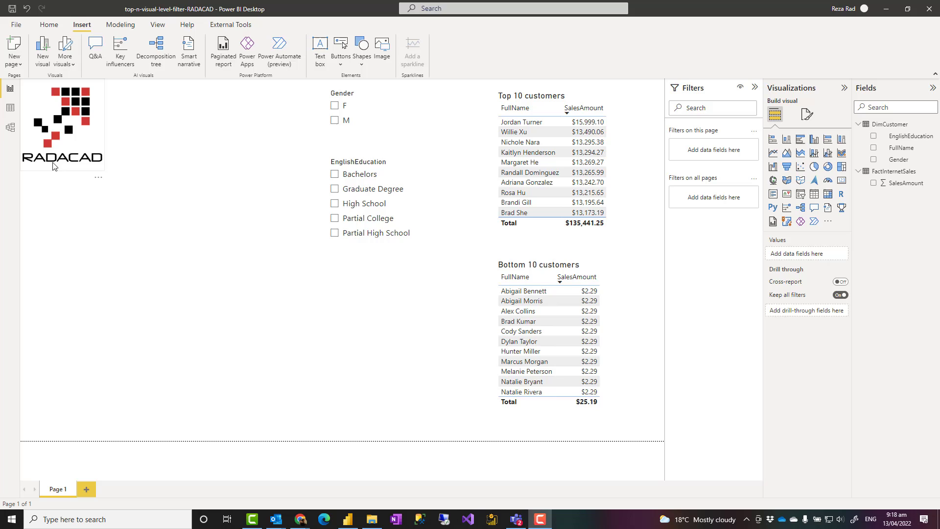
Check the DimCustomer–FactInternetSales relationship in Model view and return to the report page.
click(10, 127)
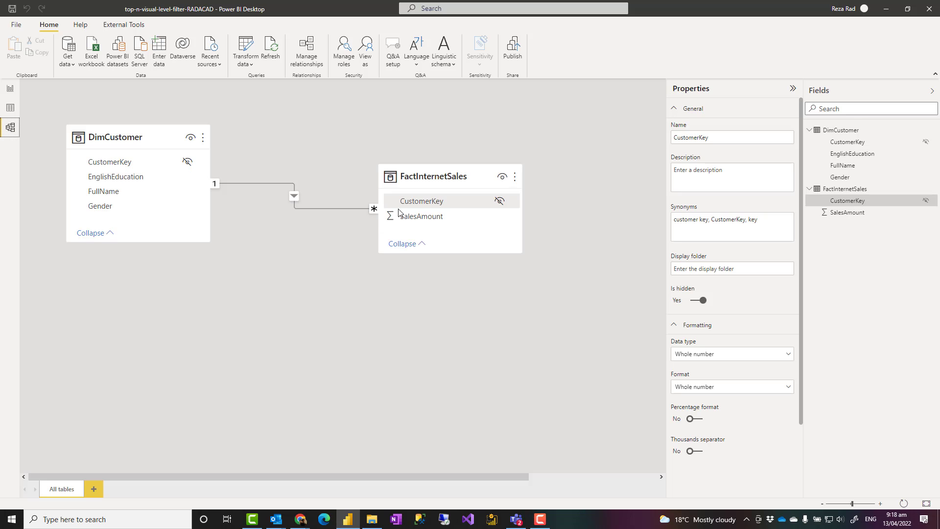
click(433, 175)
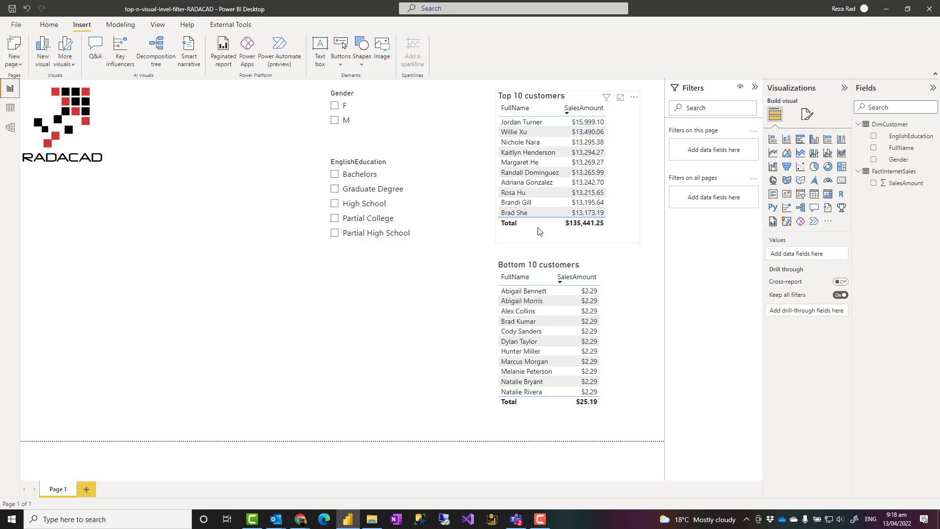
mouse_move(605, 204)
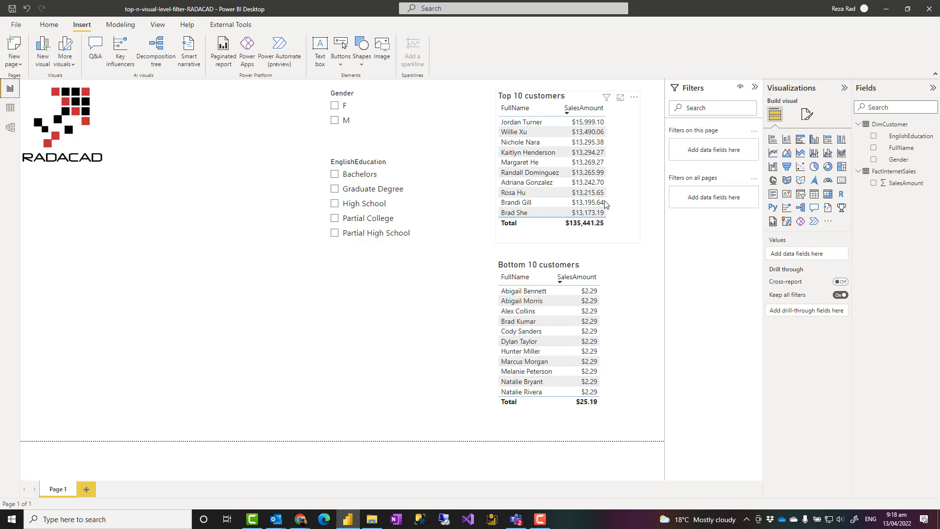
mouse_move(625, 136)
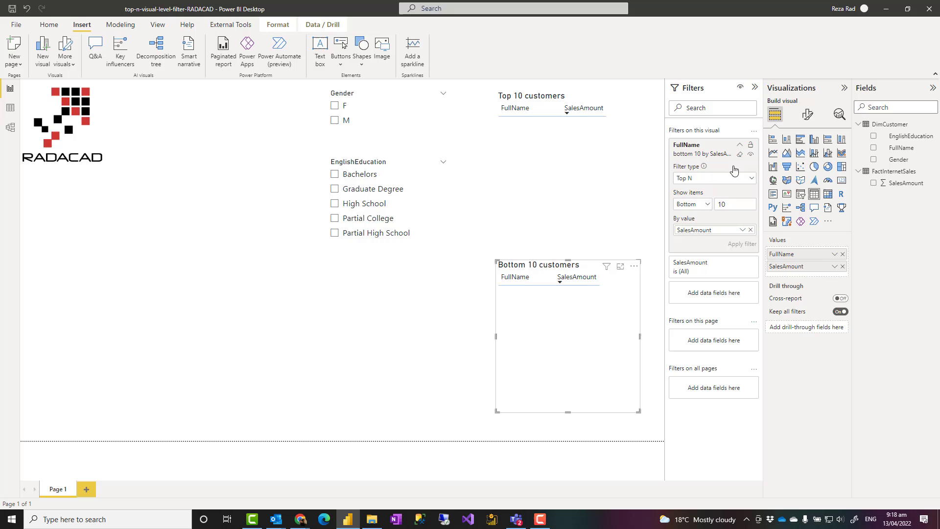
Select the Top 10 customers table and reveal its FullName visual filter in the Filters pane.
click(691, 204)
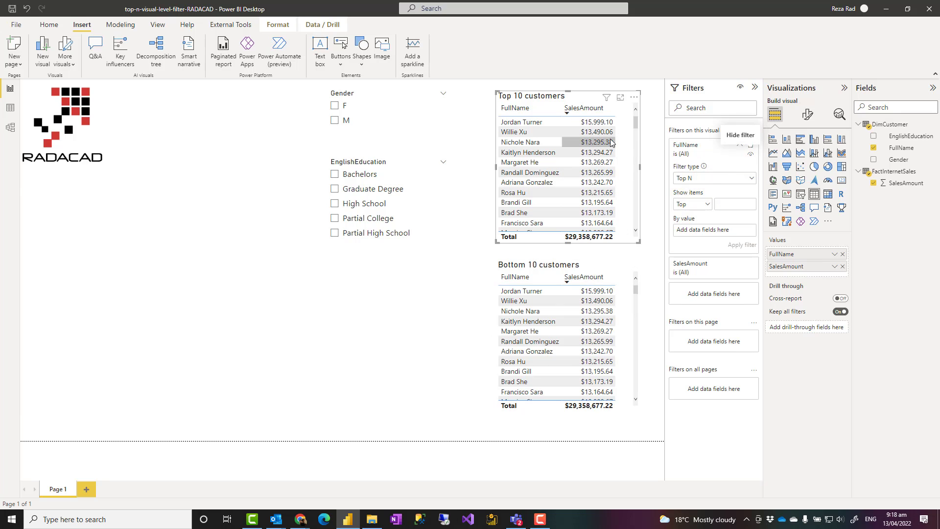
scroll(down, 3)
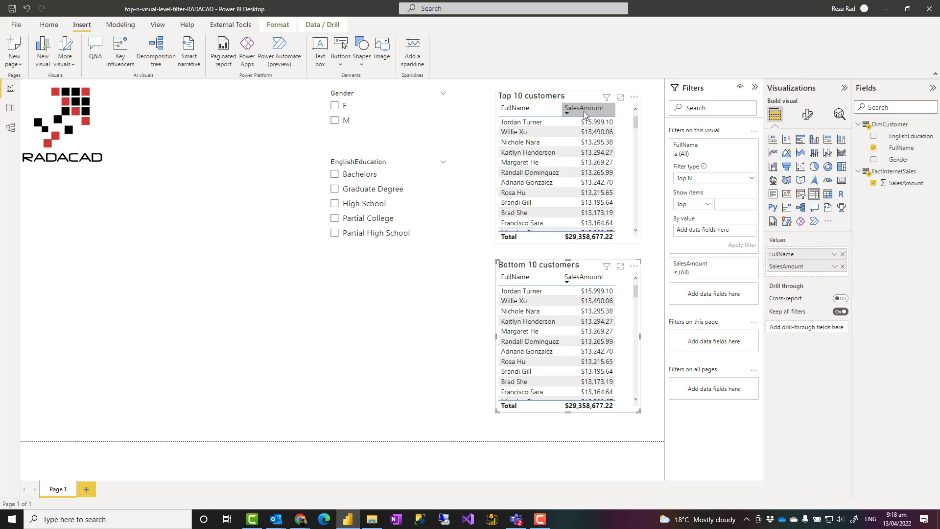
mouse_move(620, 158)
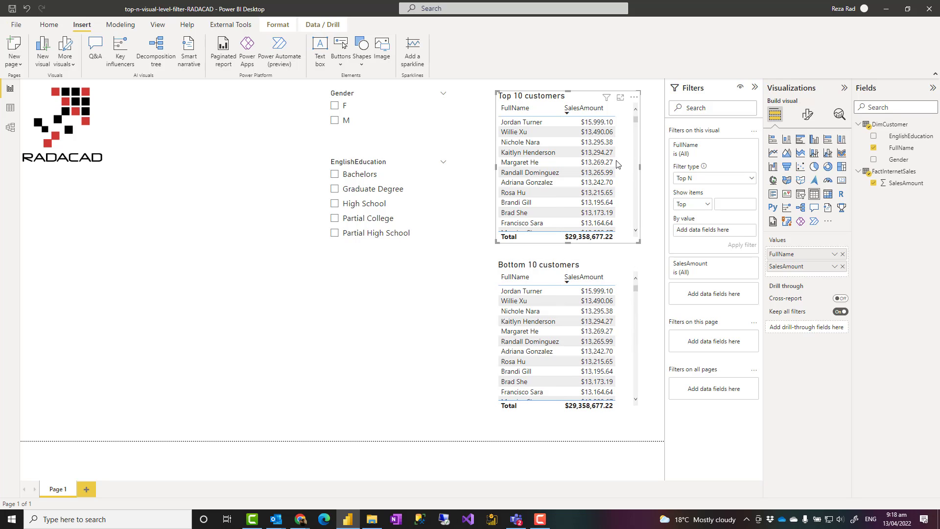
mouse_move(625, 139)
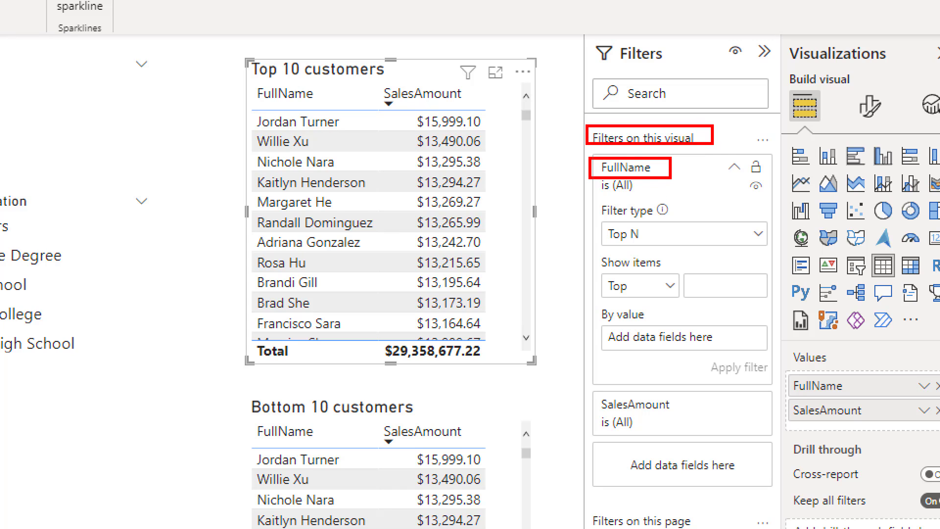
Apply a Top N filter on FullName showing the Top 10 items by SalesAmount.
click(635, 412)
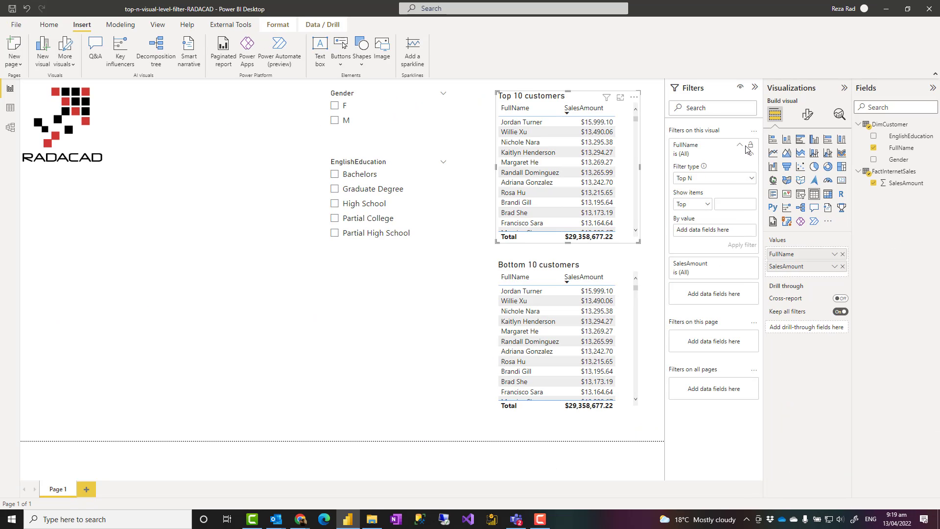
click(739, 145)
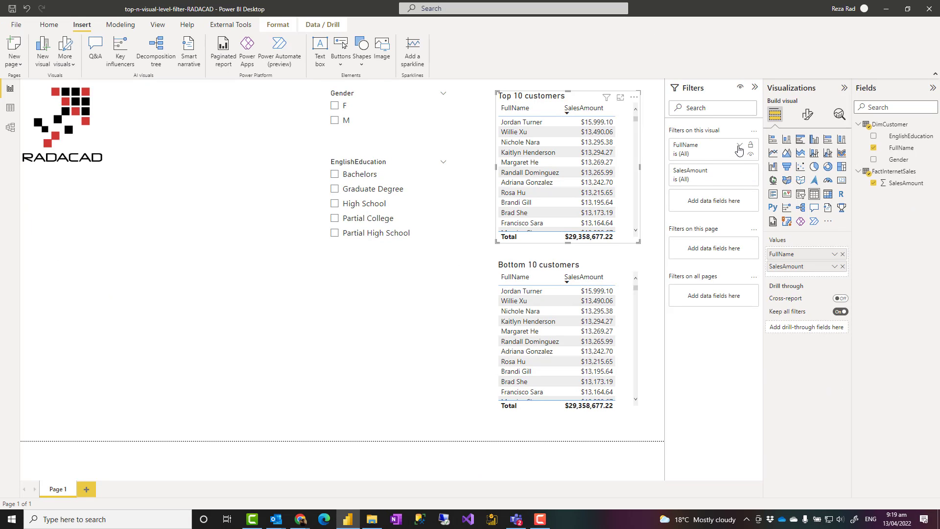
click(713, 149)
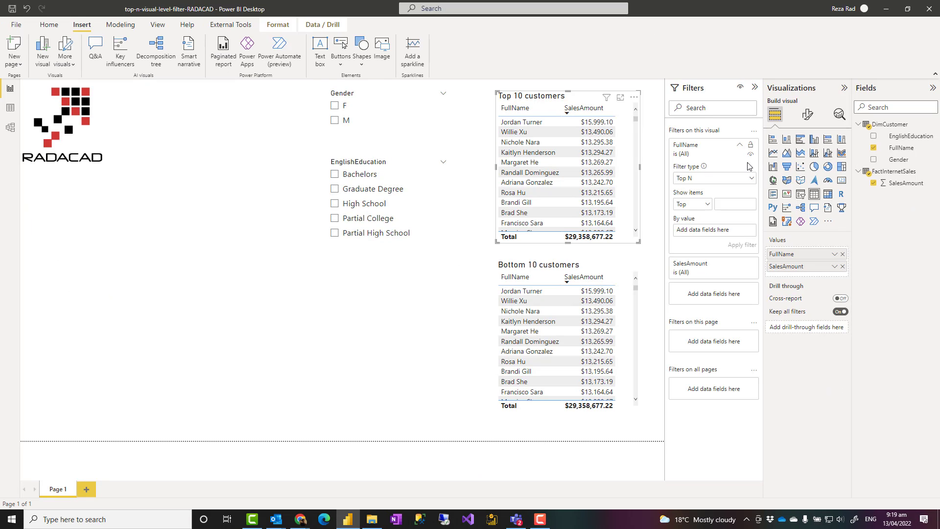
click(713, 178)
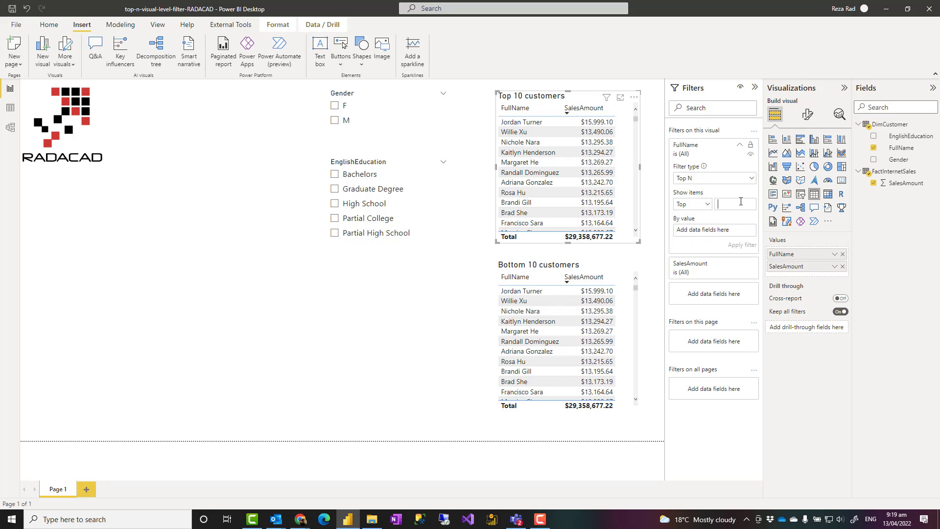
text(10)
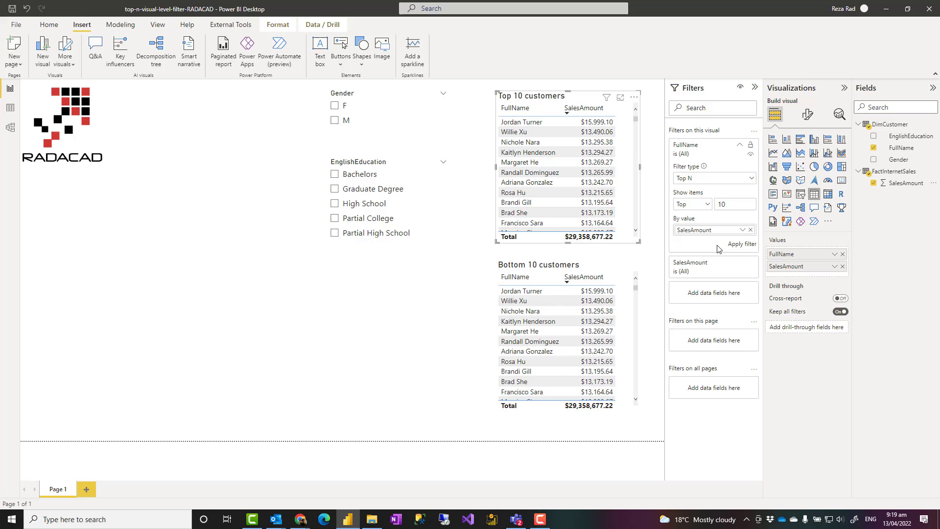
click(741, 244)
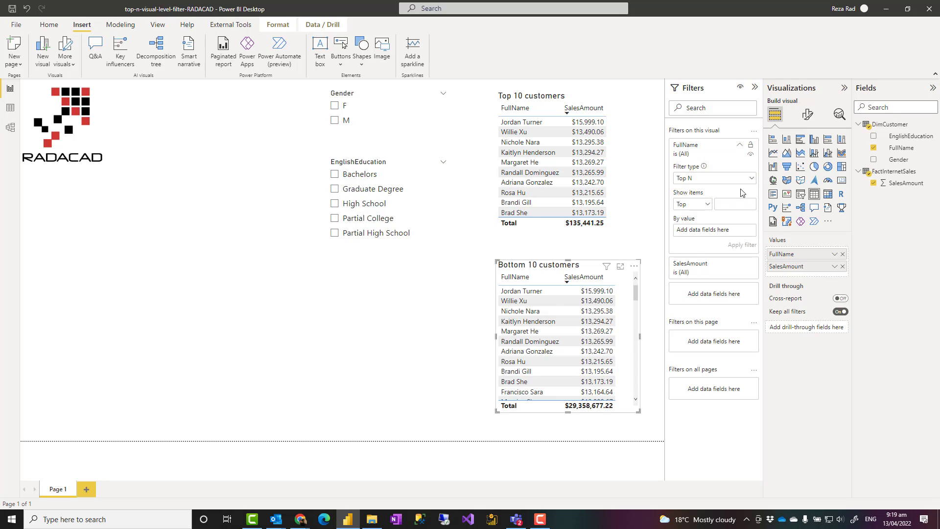
click(714, 178)
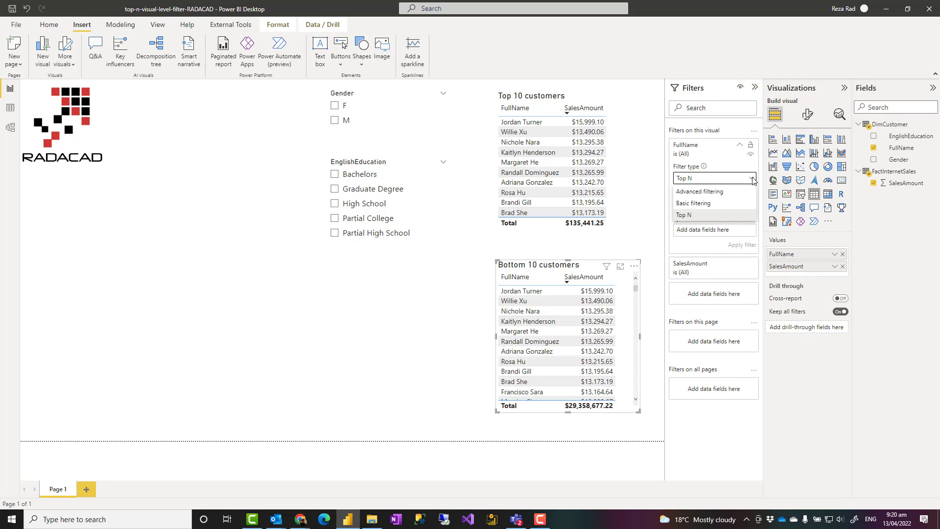
click(683, 215)
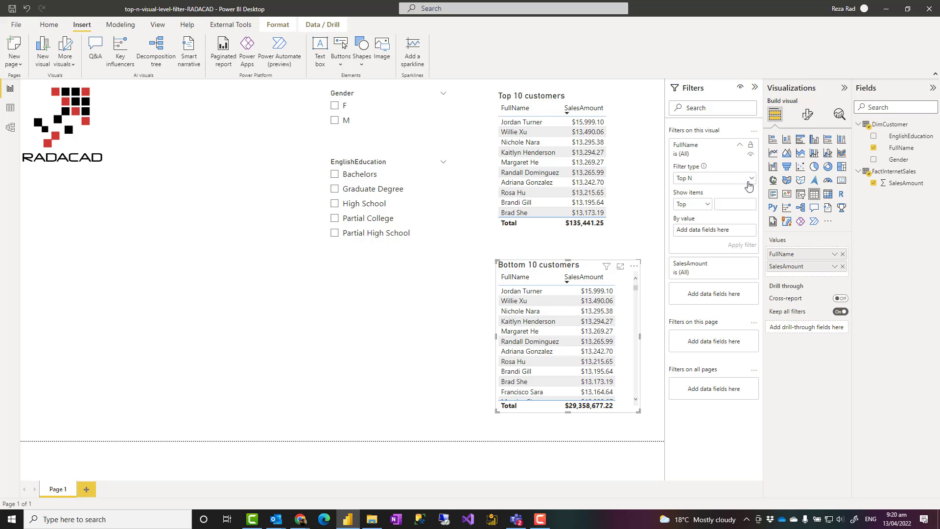
click(713, 179)
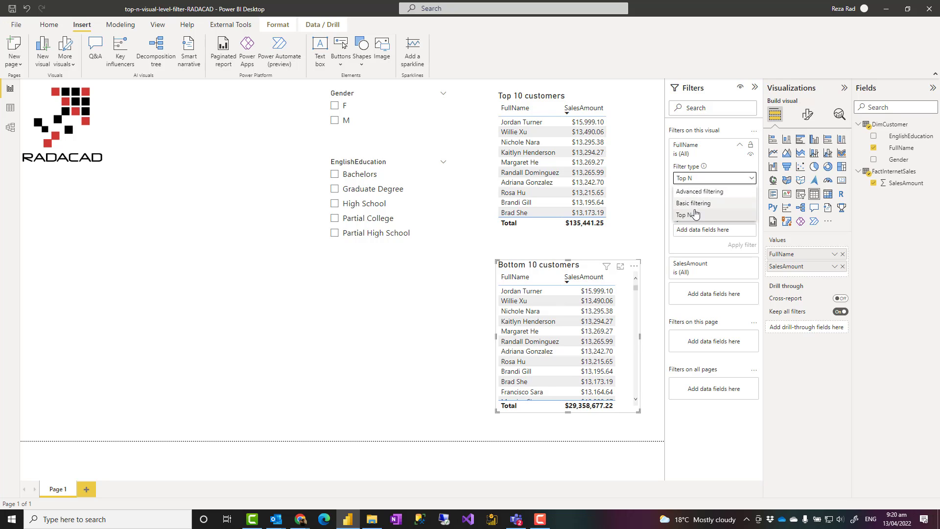
click(689, 214)
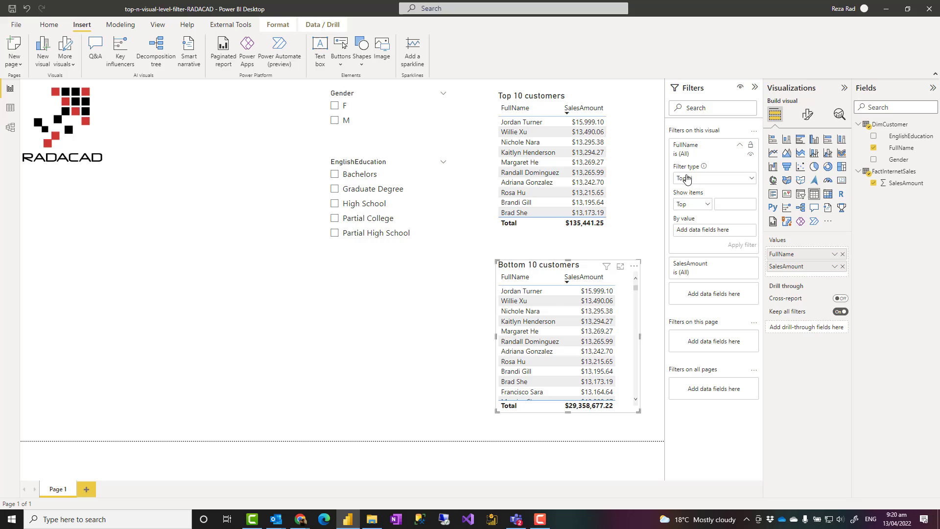
click(690, 204)
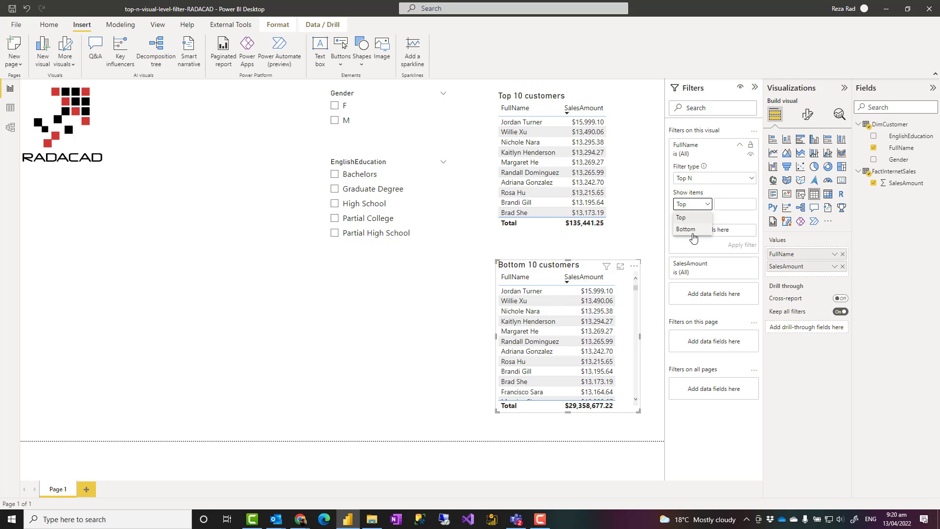
click(686, 229)
text(10)
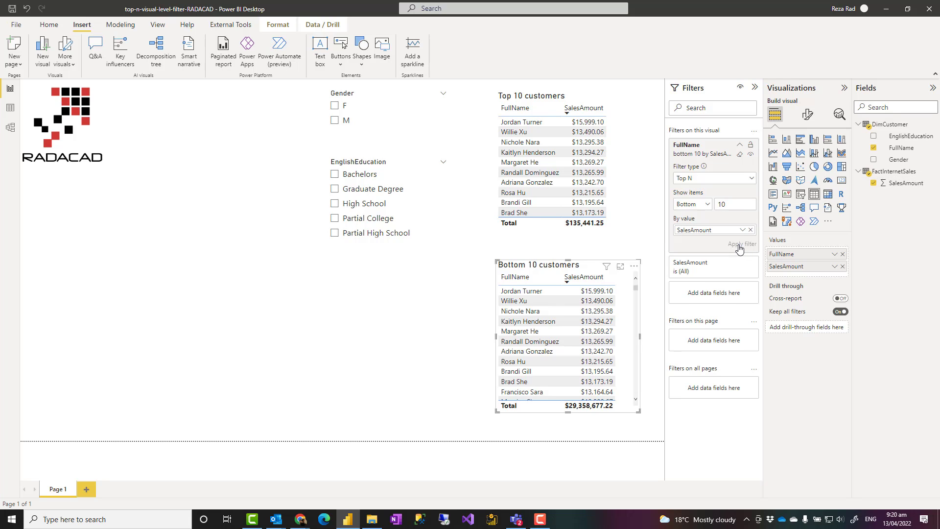
click(742, 243)
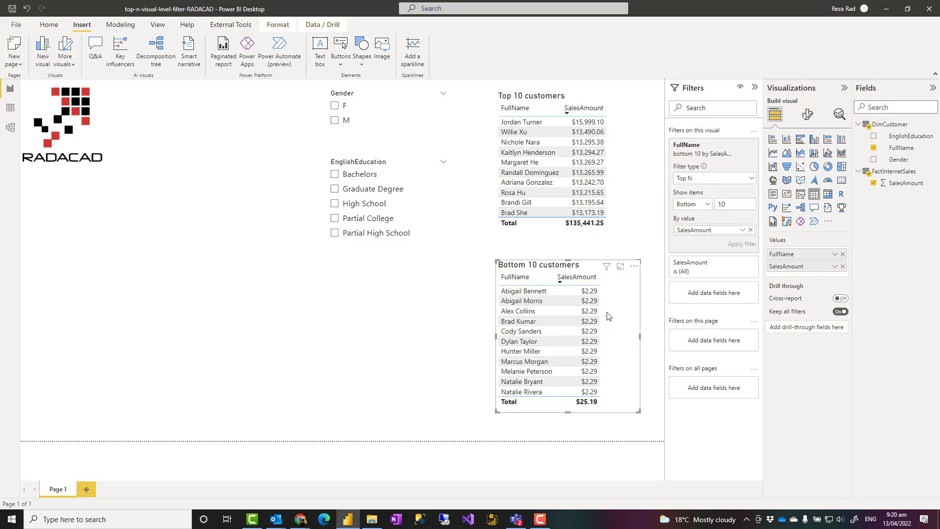
mouse_move(638, 255)
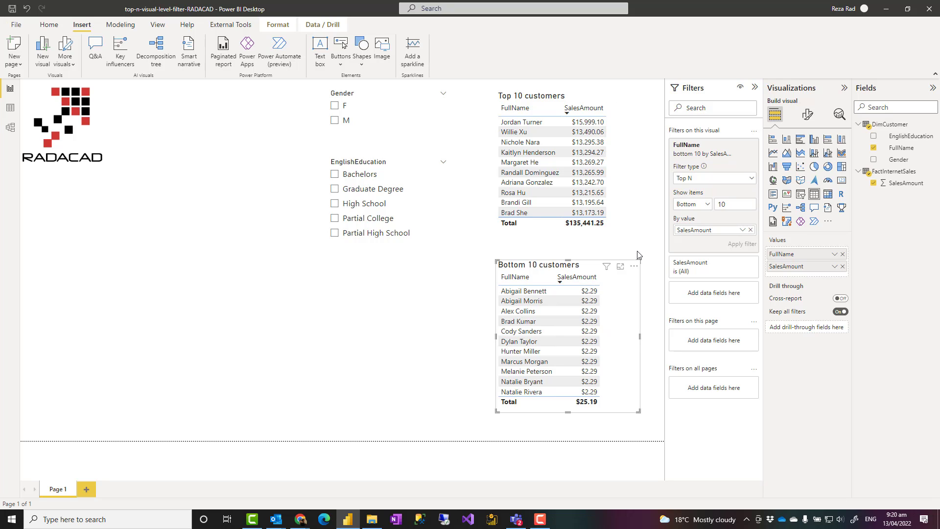
mouse_move(643, 242)
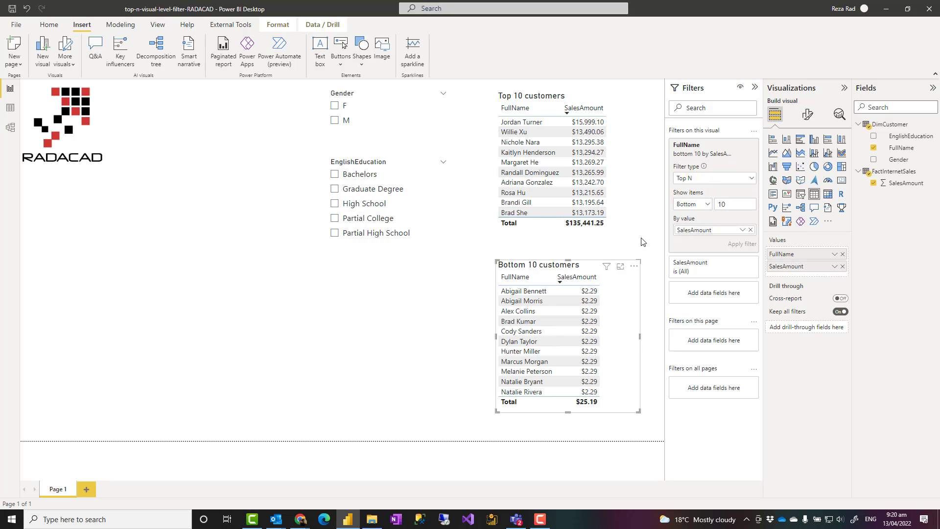
click(467, 195)
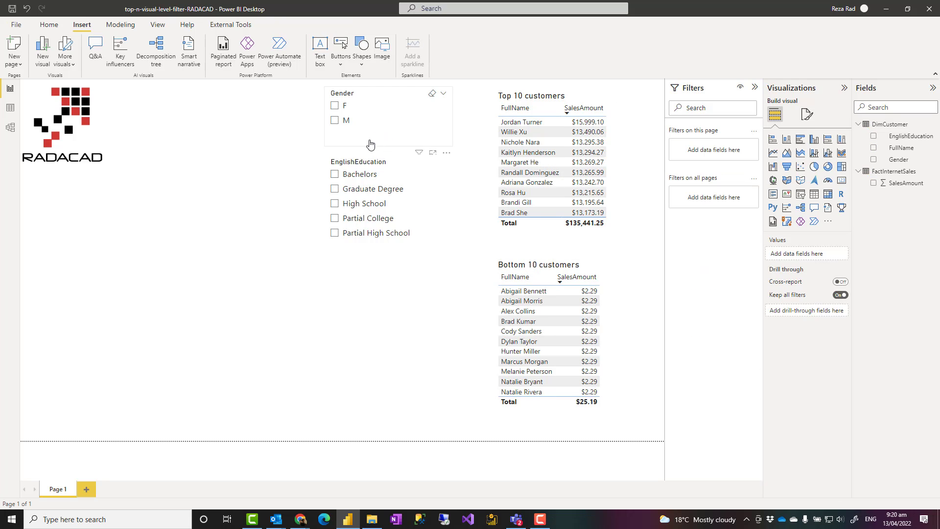
Set the Gender slicer to male, then switch it to female customers.
click(388, 117)
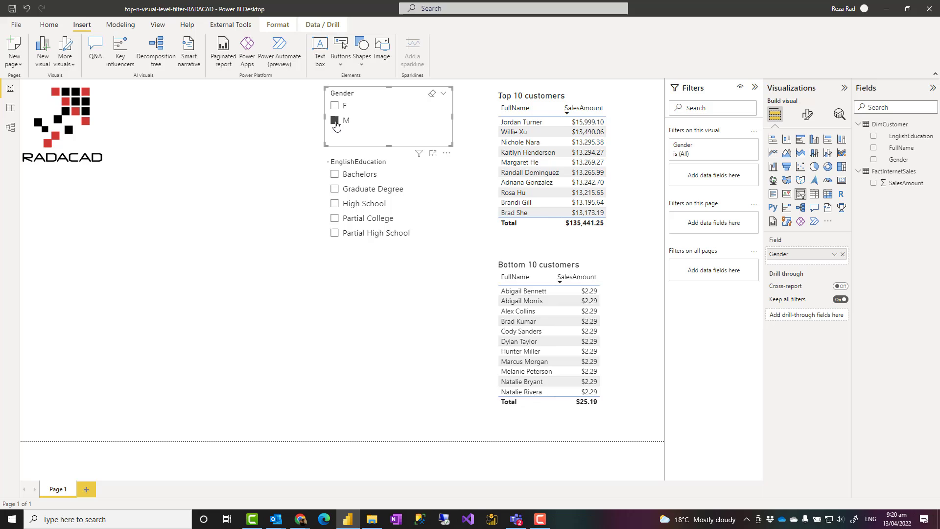
click(335, 120)
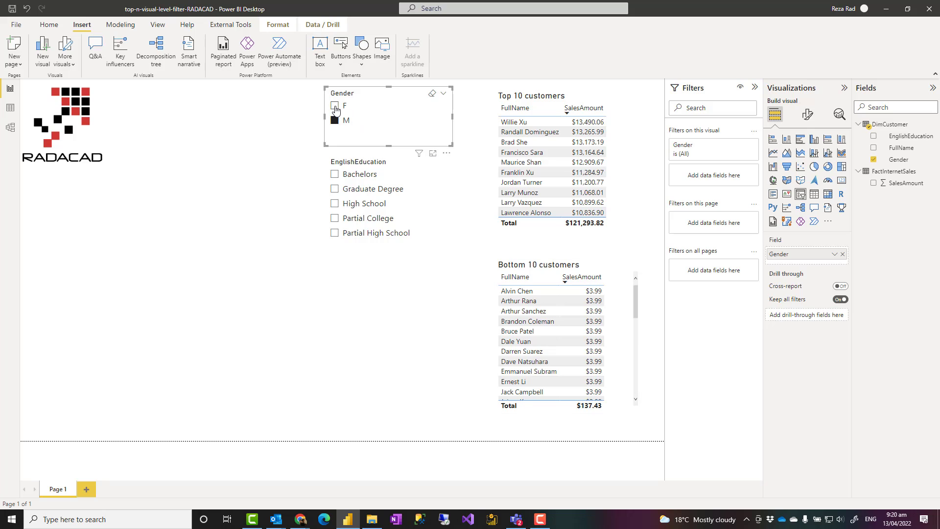
click(335, 105)
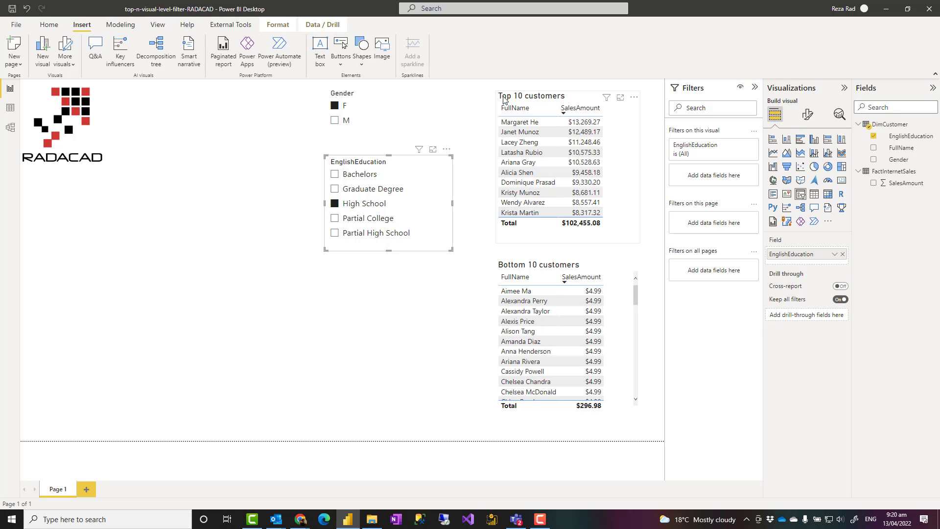
mouse_move(371, 202)
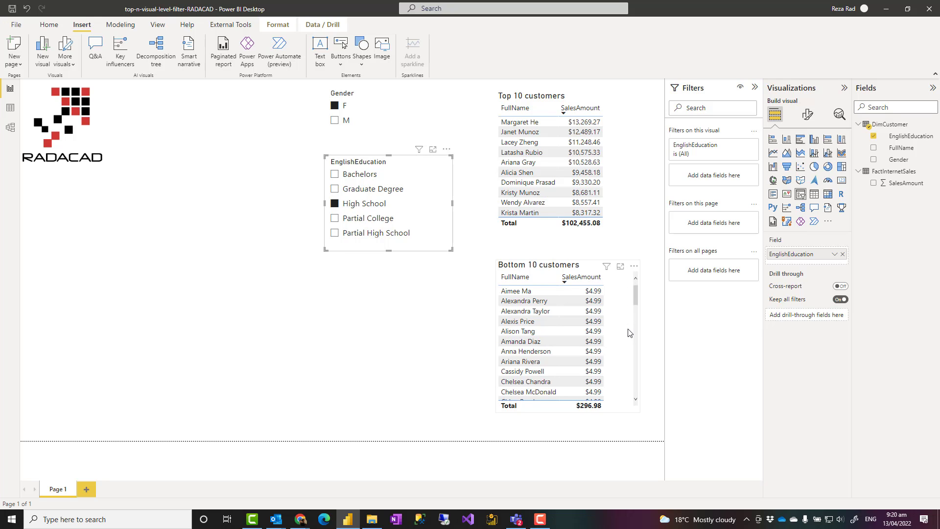
mouse_move(603, 331)
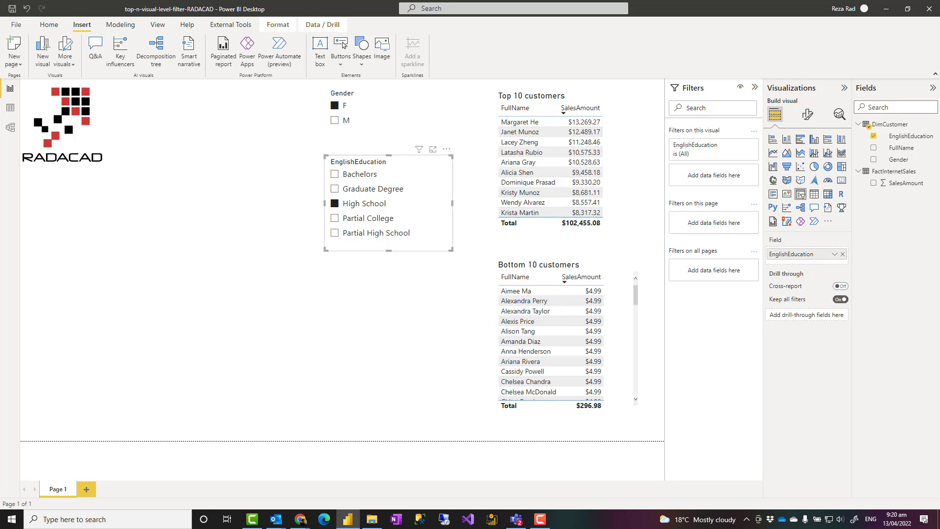
mouse_move(601, 276)
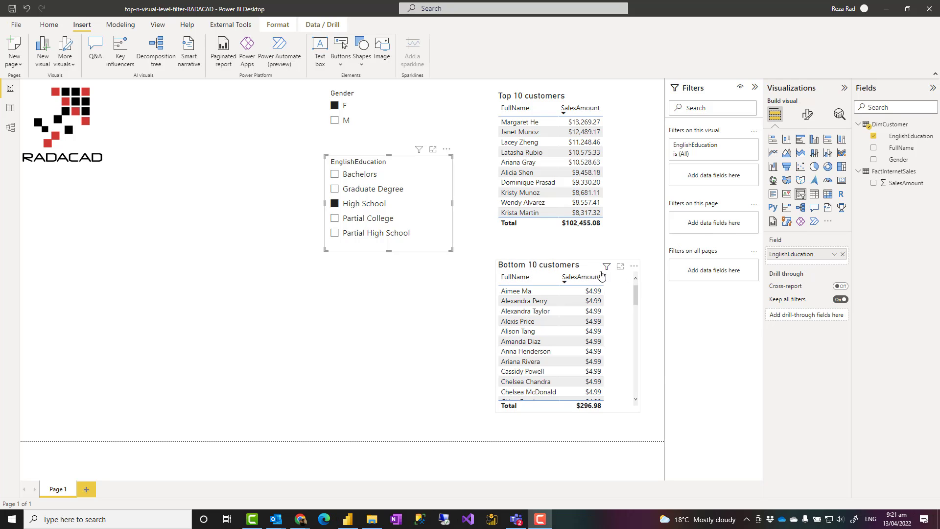
mouse_move(592, 247)
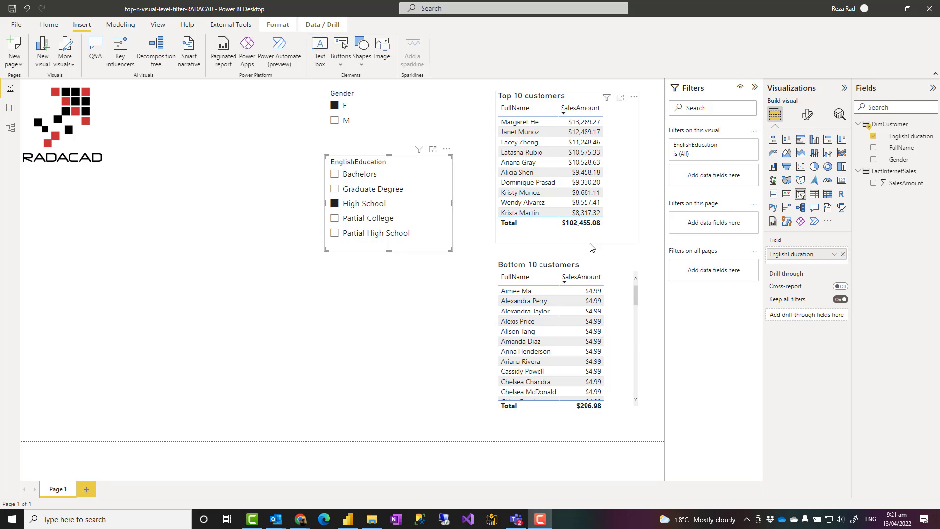
scroll(down, 3)
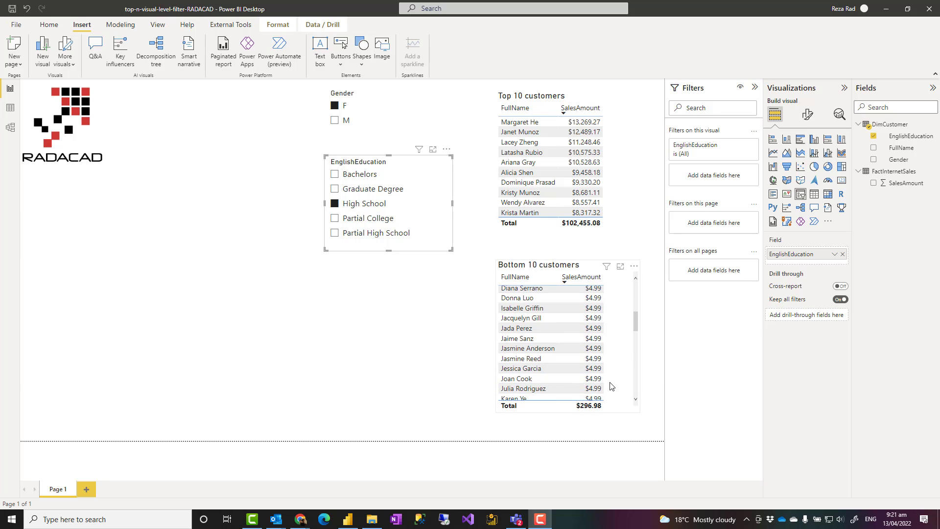
scroll(down, 3)
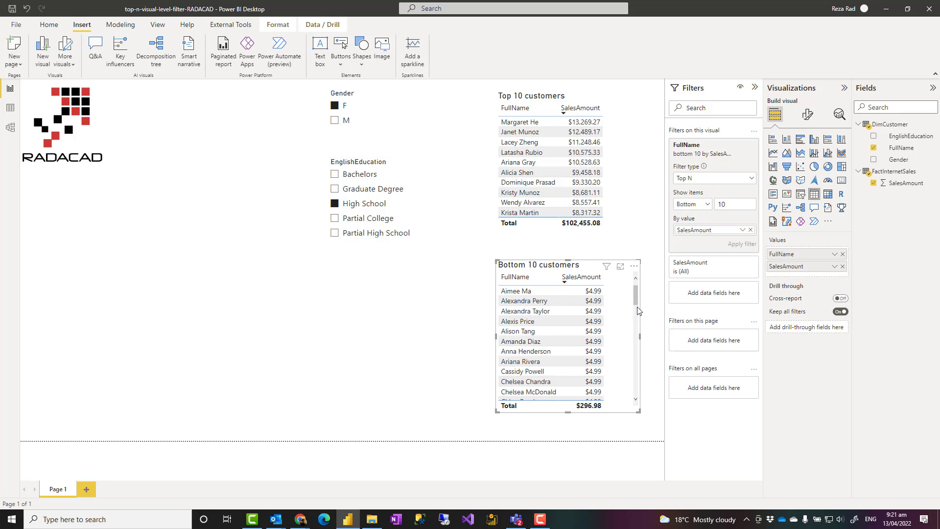
scroll(down, 3)
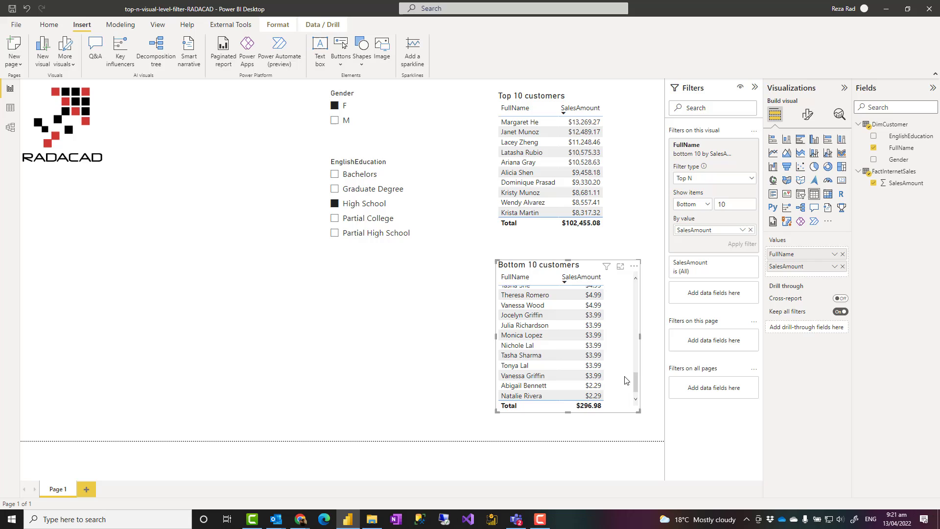
scroll(up, 3)
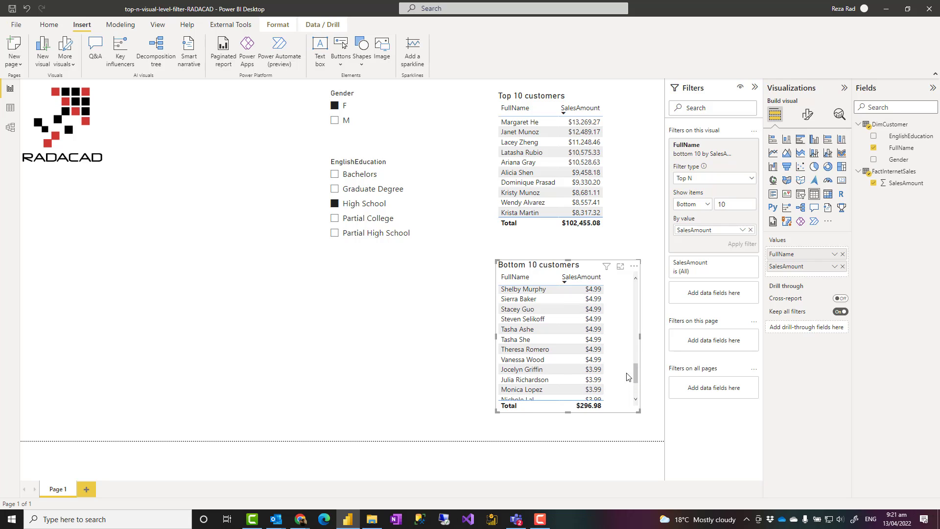
mouse_move(636, 374)
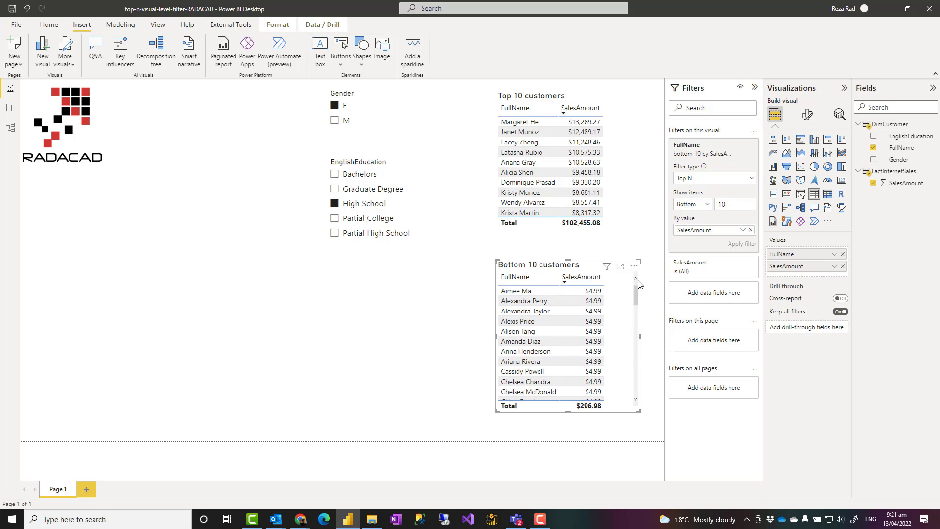
mouse_move(616, 317)
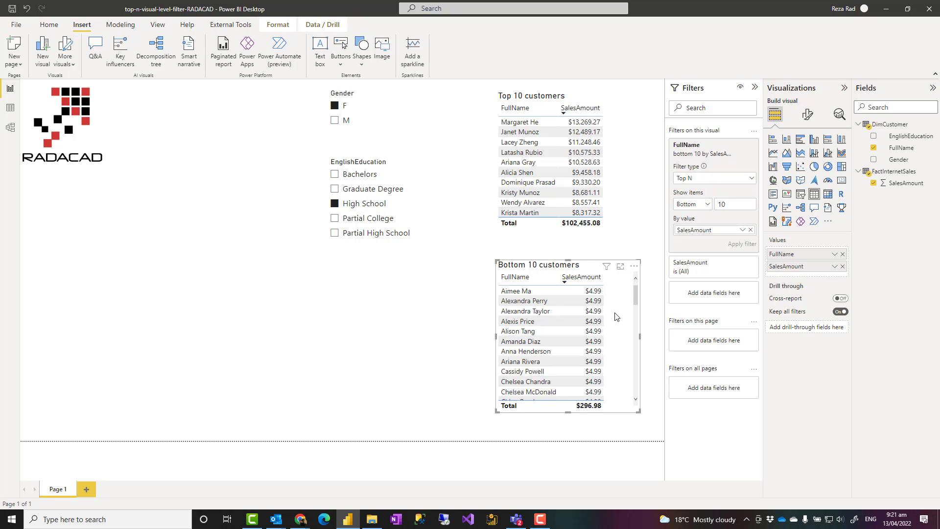
mouse_move(625, 323)
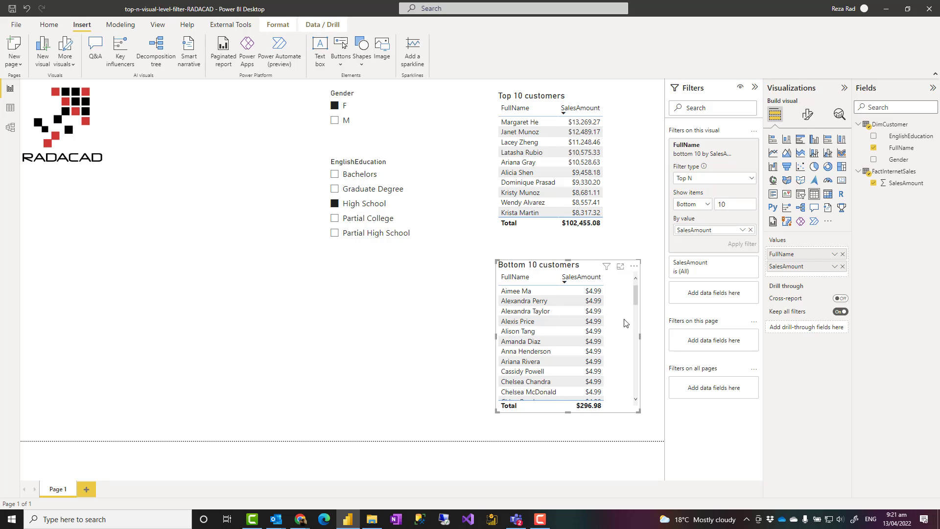
scroll(down, 3)
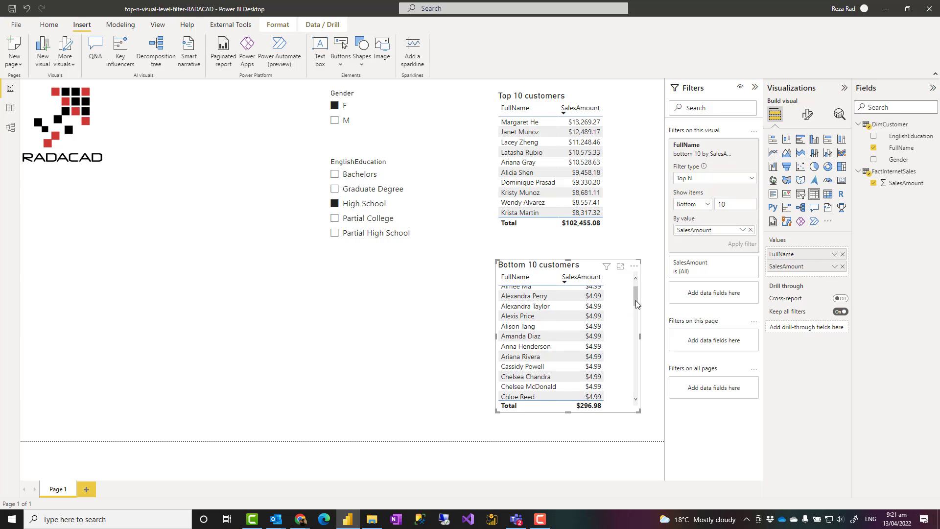
scroll(down, 3)
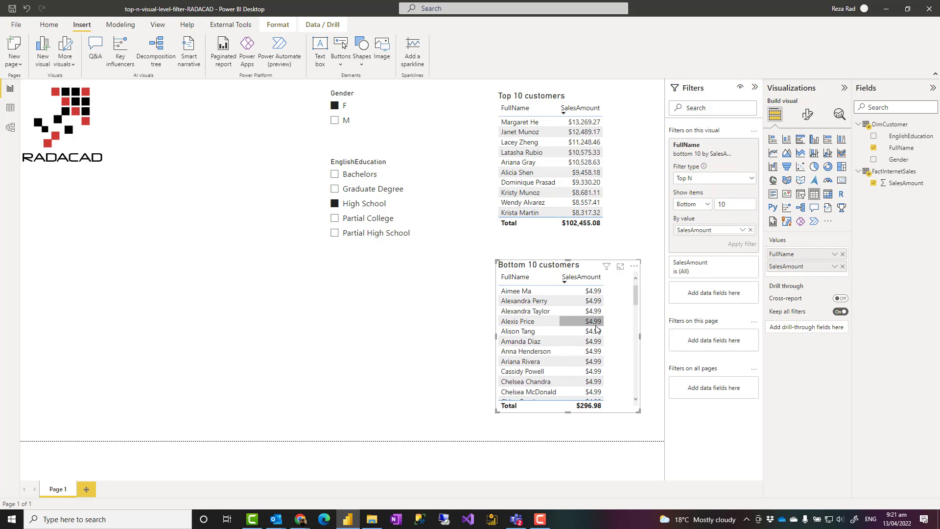
mouse_move(604, 401)
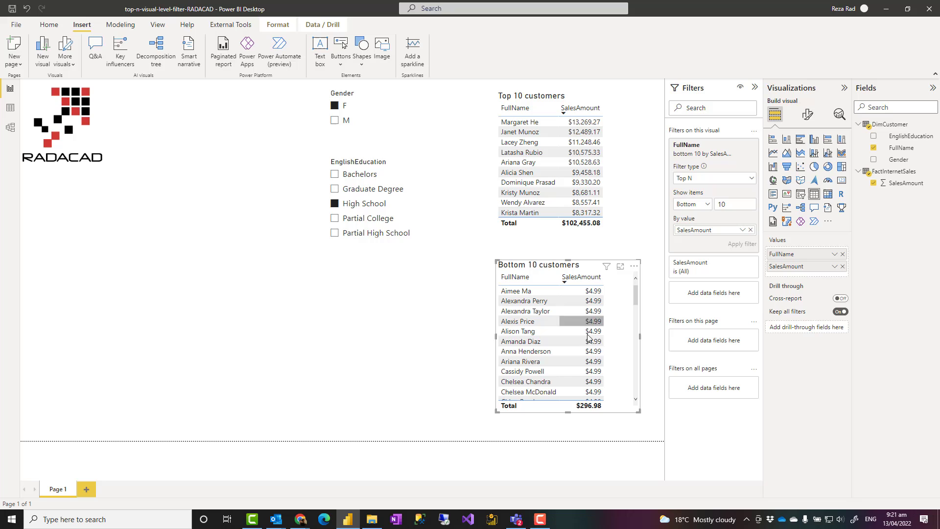
mouse_move(616, 320)
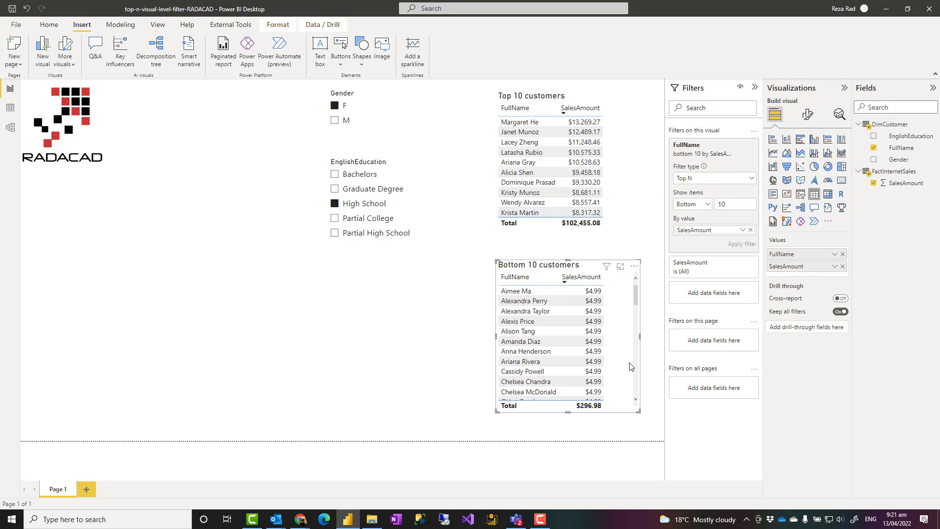
mouse_move(823, 236)
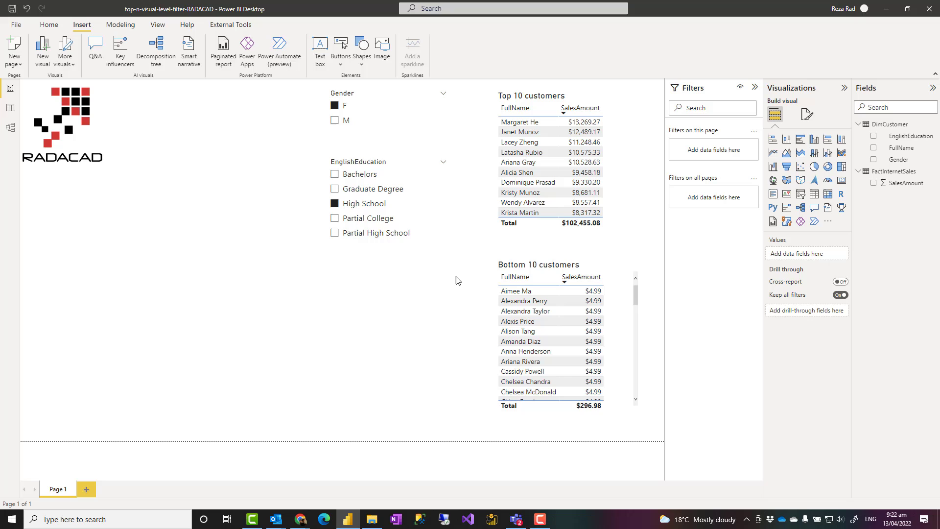
mouse_move(435, 283)
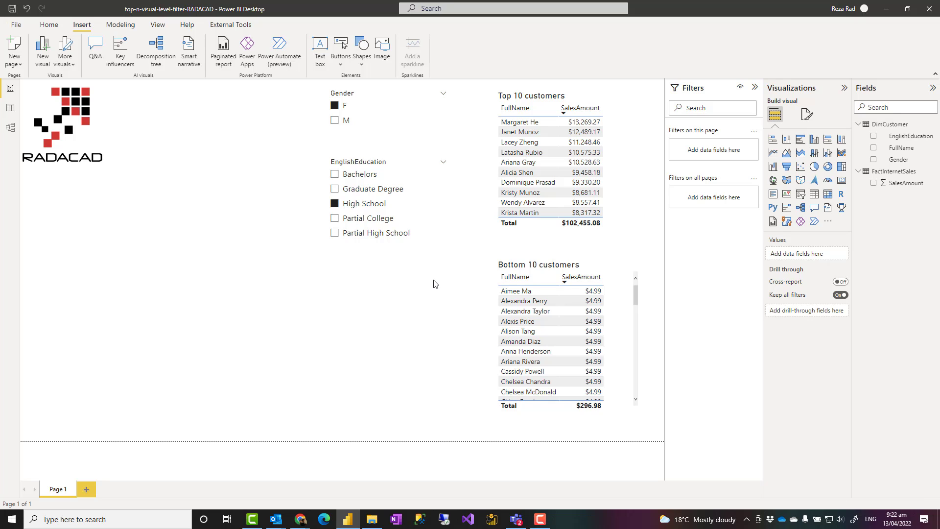
mouse_move(649, 195)
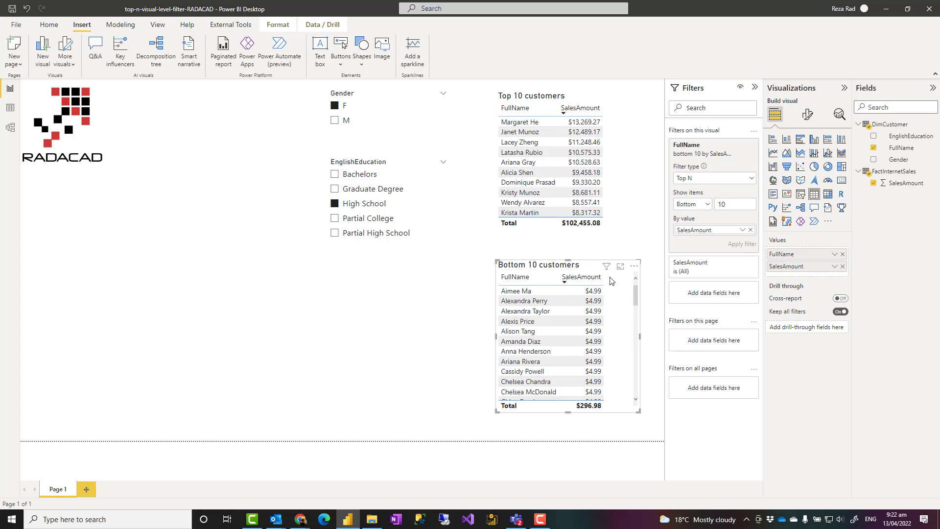
mouse_move(359, 370)
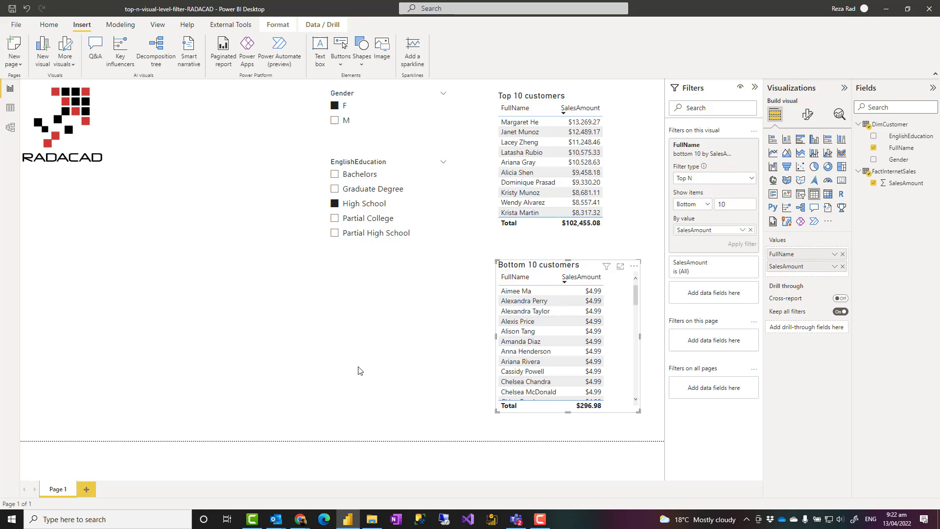